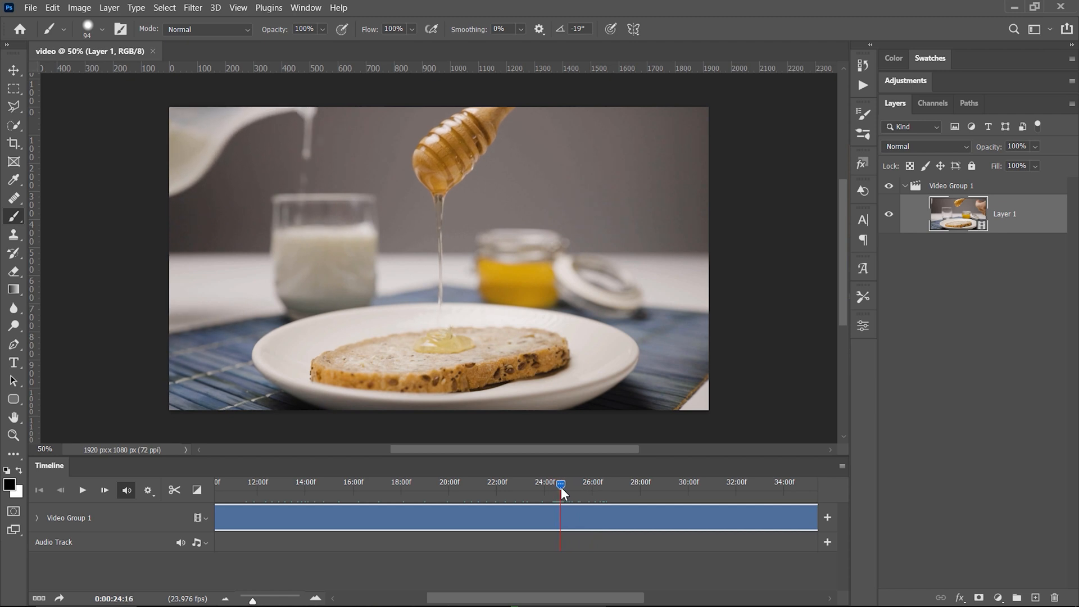
Step: Stamp the visible honey-on-toast frame into a merged still layer named freeze
key(ctrl+shift+alt+e)
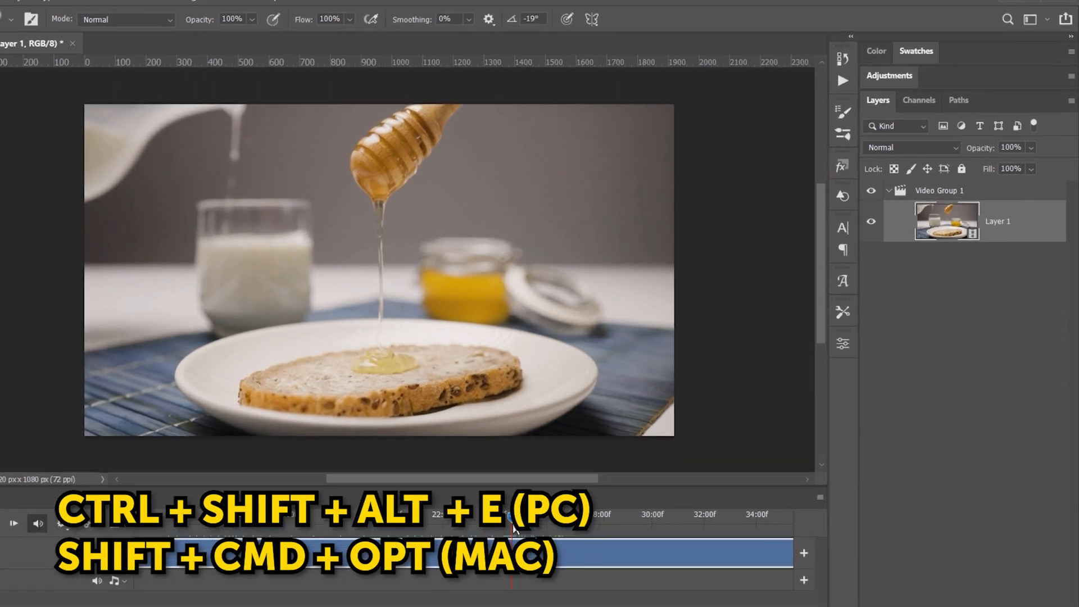
key(ctrl+shift+alt+e)
text(freeze)
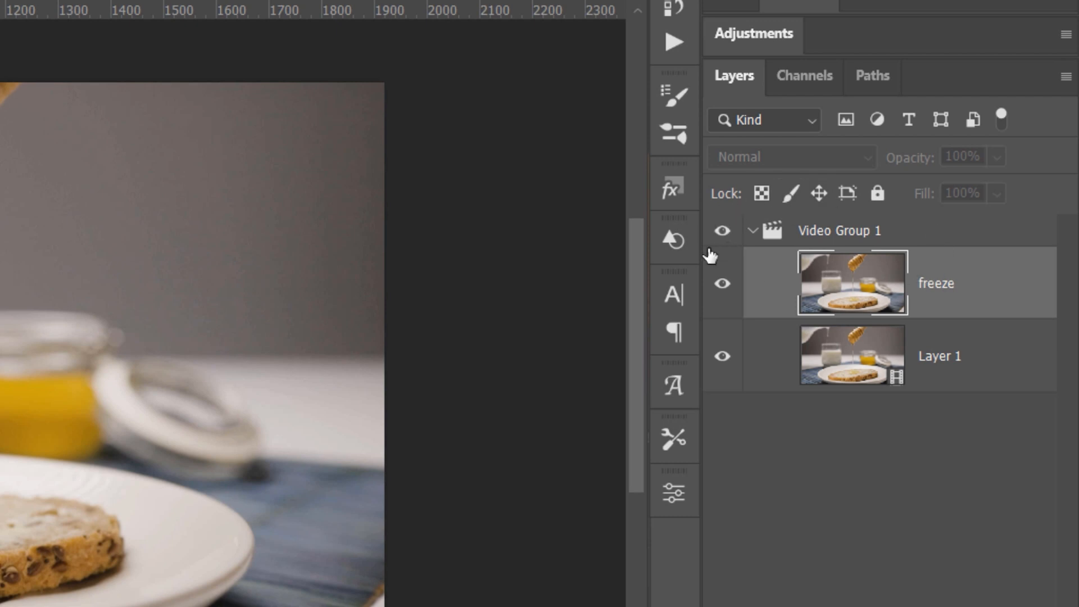
mouse_move(996, 287)
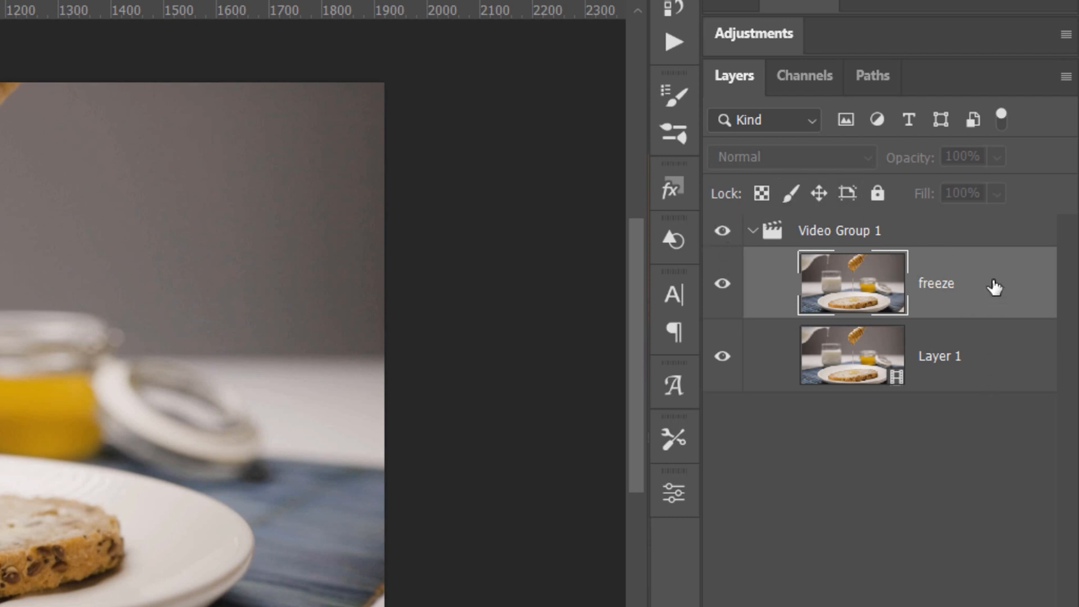
mouse_move(977, 297)
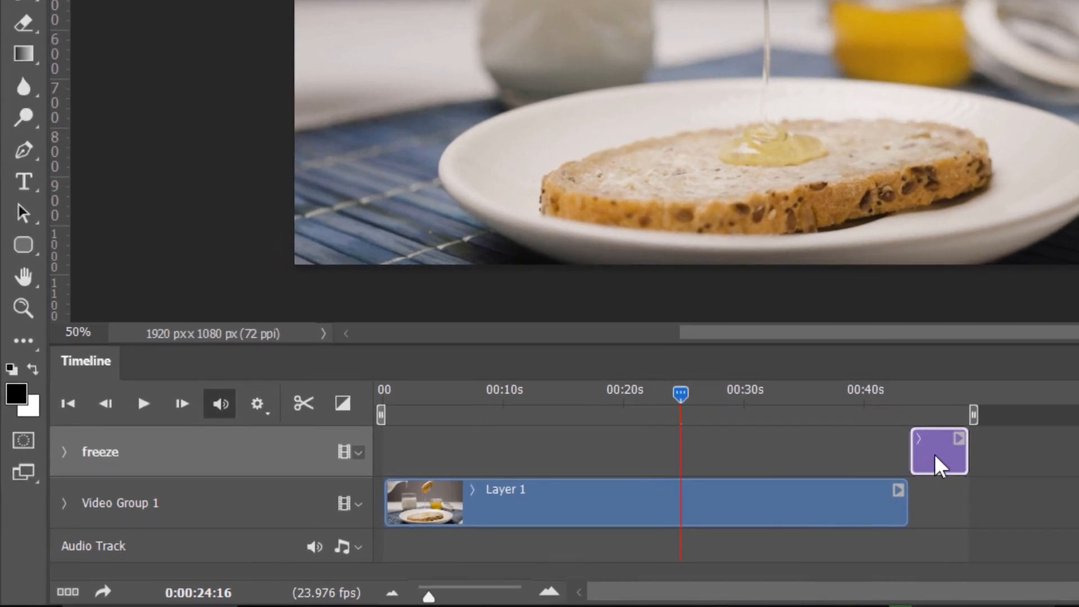
mouse_move(332, 450)
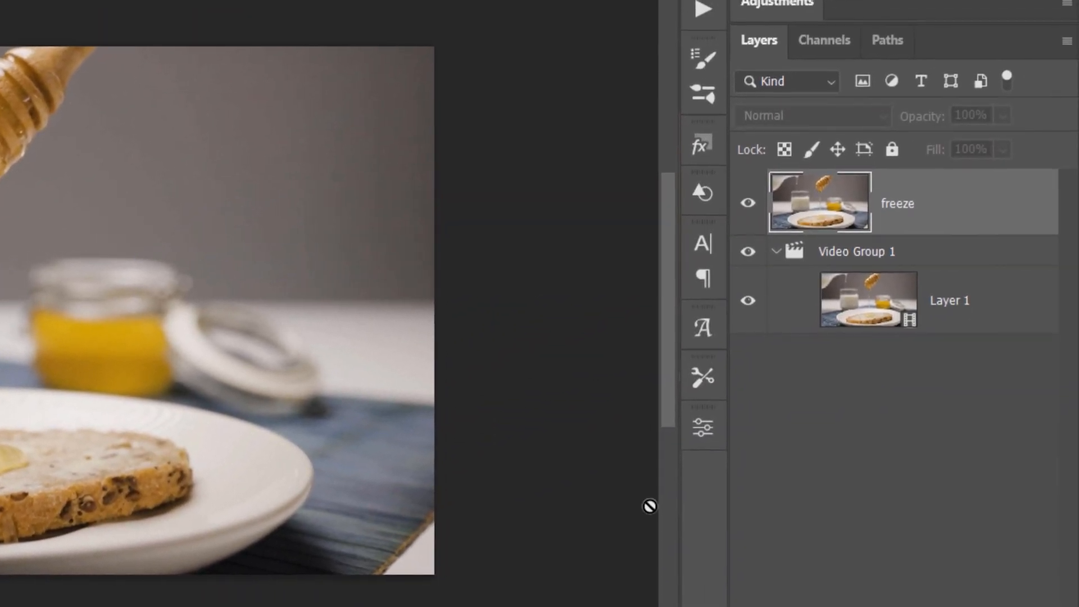
Step: Hide the freeze layer and move the playhead later, to 0:00:21:11
click(748, 203)
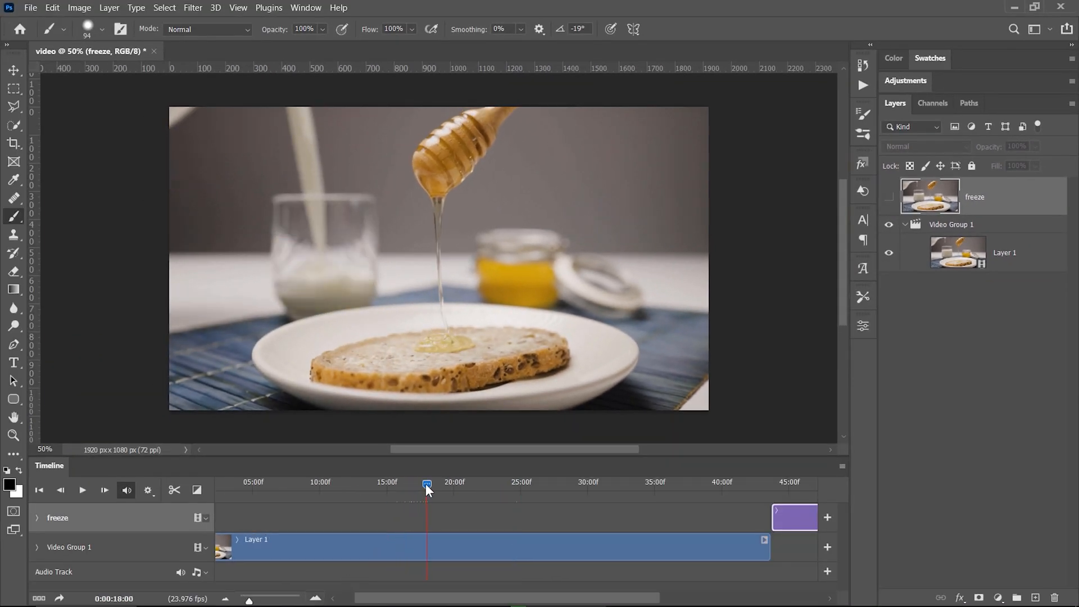
click(475, 485)
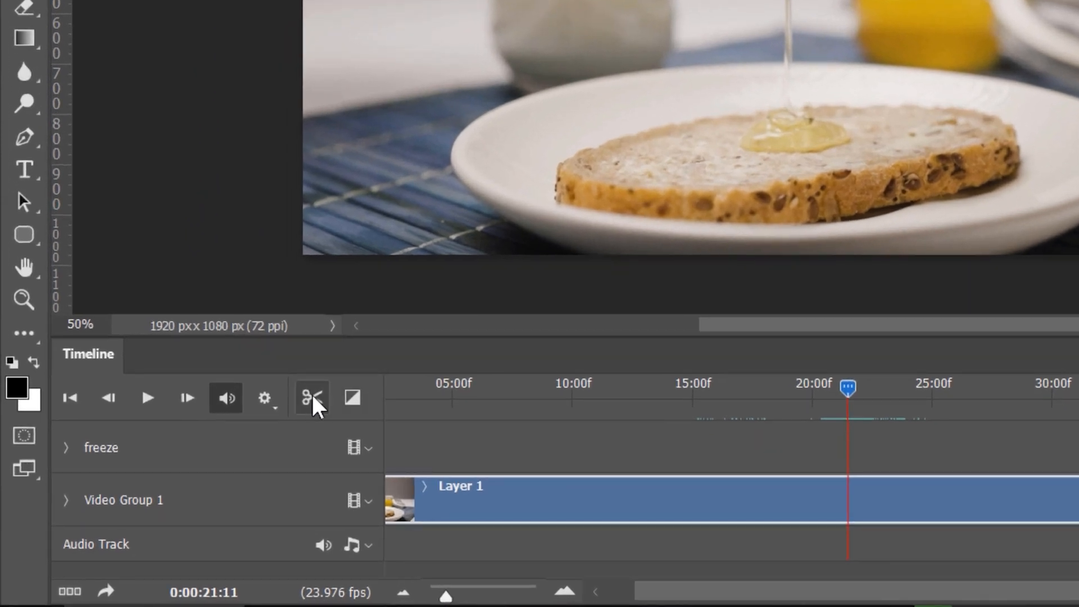
Step: Split the Layer 1 video at the playhead, leaving a short middle piece
click(312, 398)
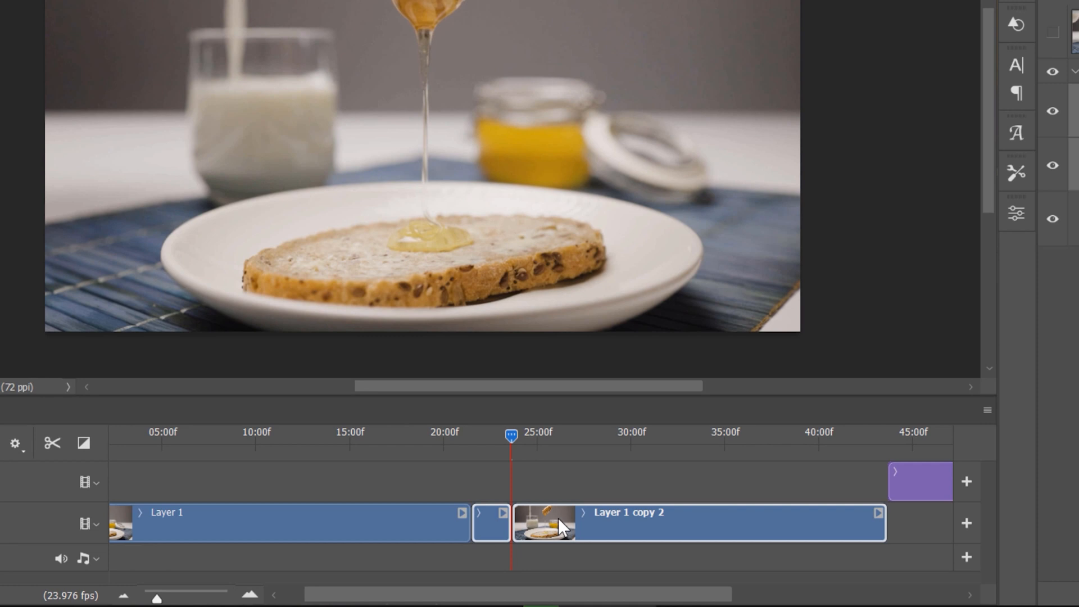
mouse_move(595, 528)
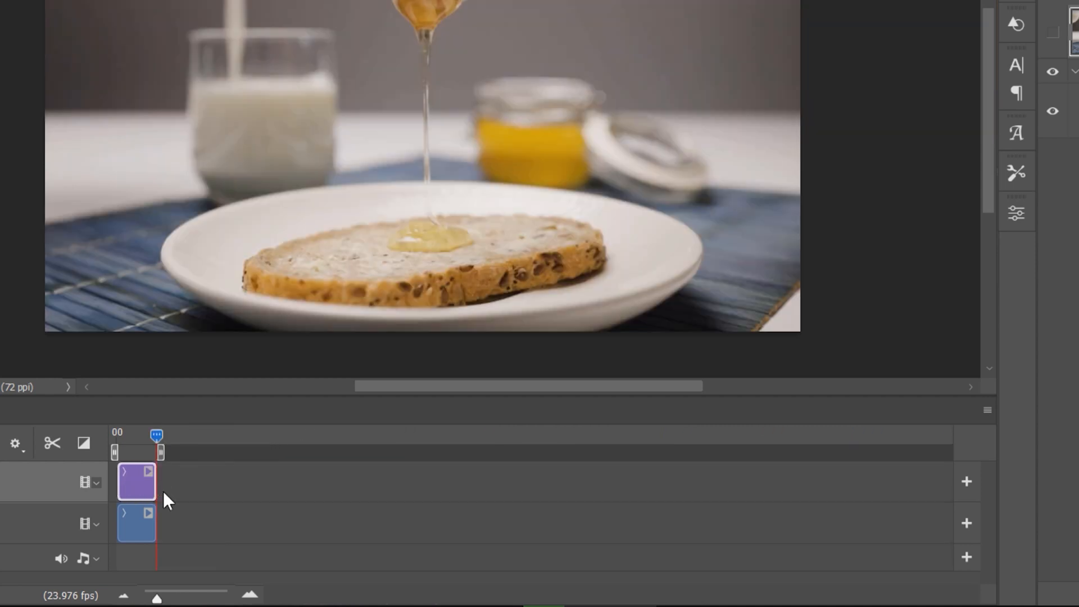
mouse_move(138, 447)
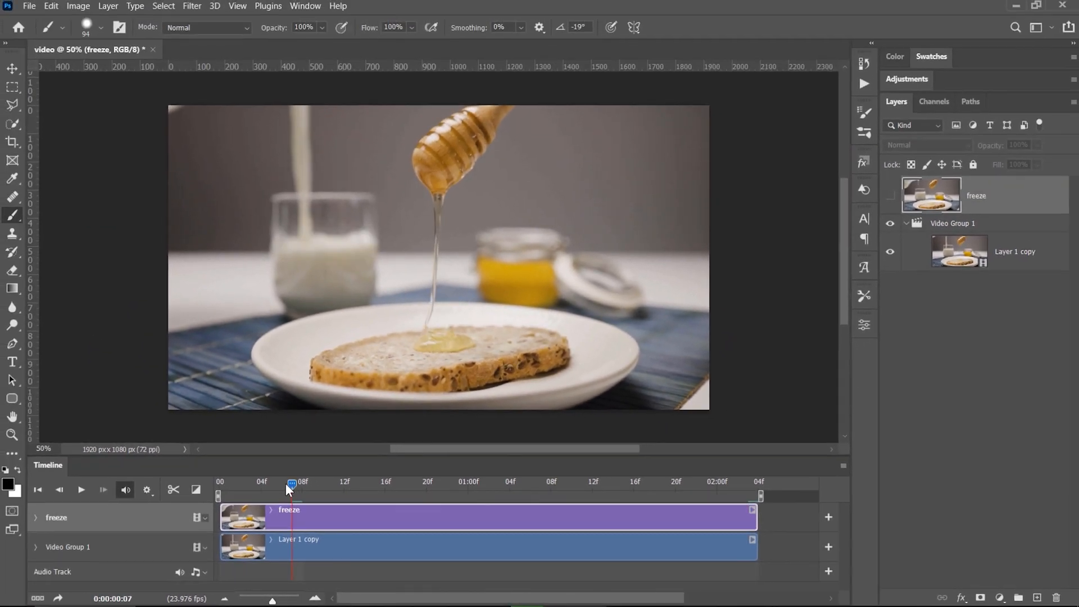
Step: Move the playhead to an early frame of the short Layer 1 copy loop
click(80, 489)
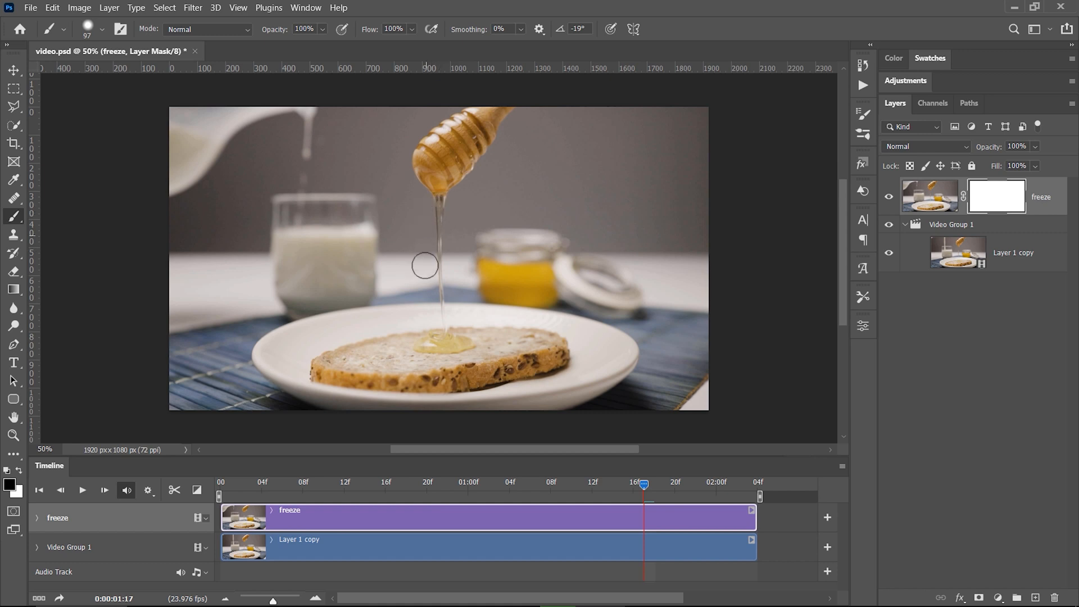
mouse_move(458, 322)
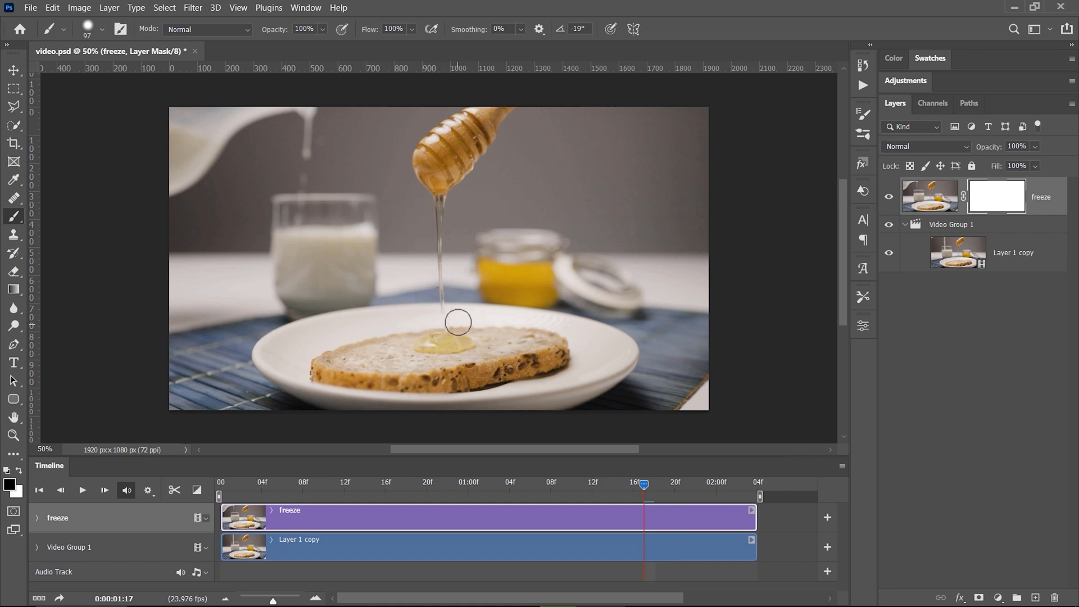
mouse_move(441, 207)
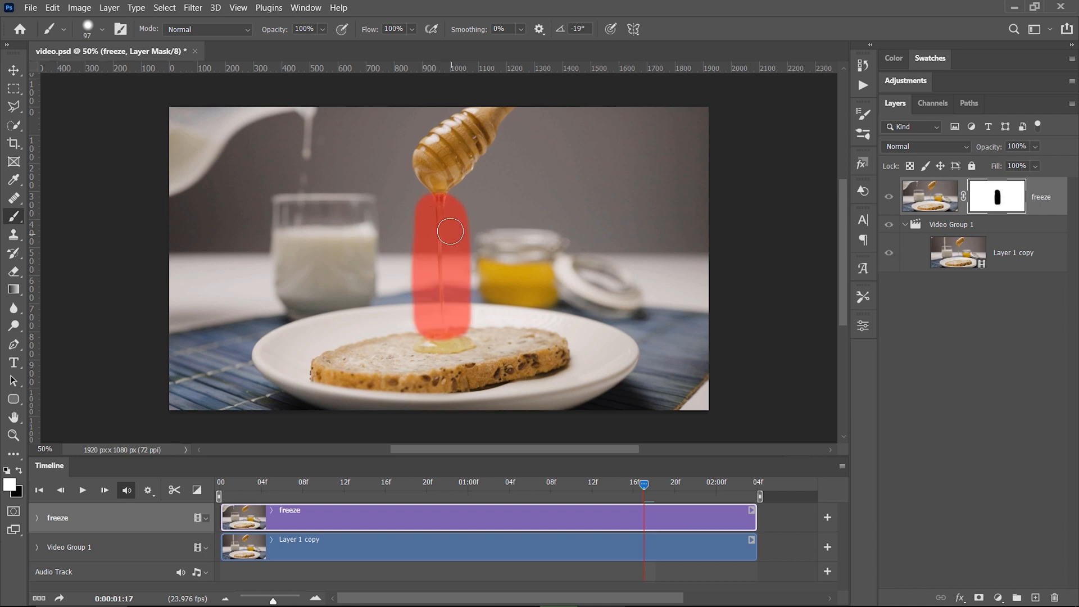
mouse_move(535, 258)
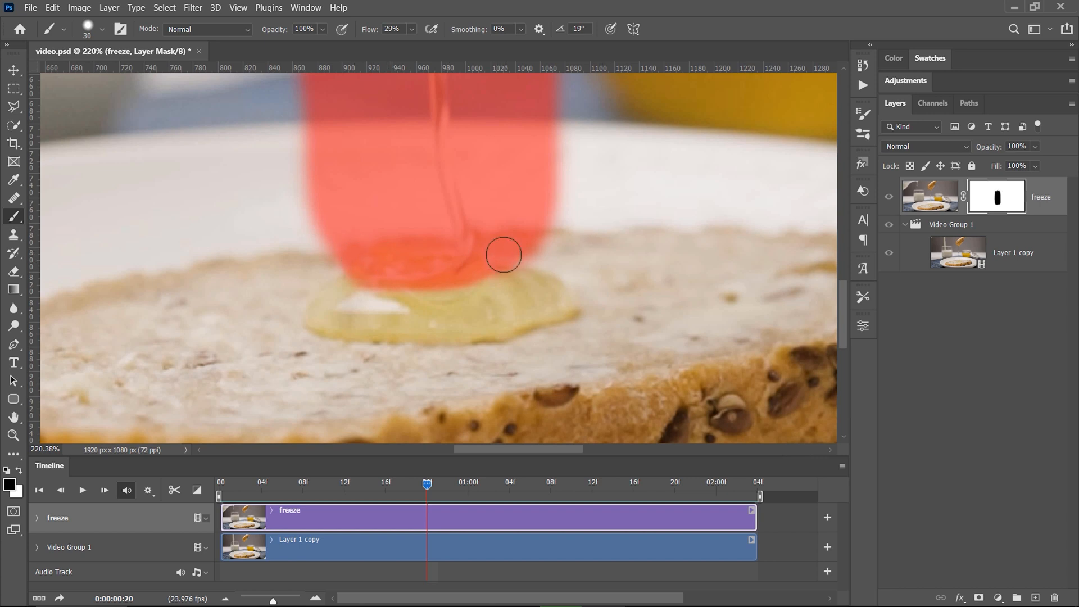
mouse_move(645, 248)
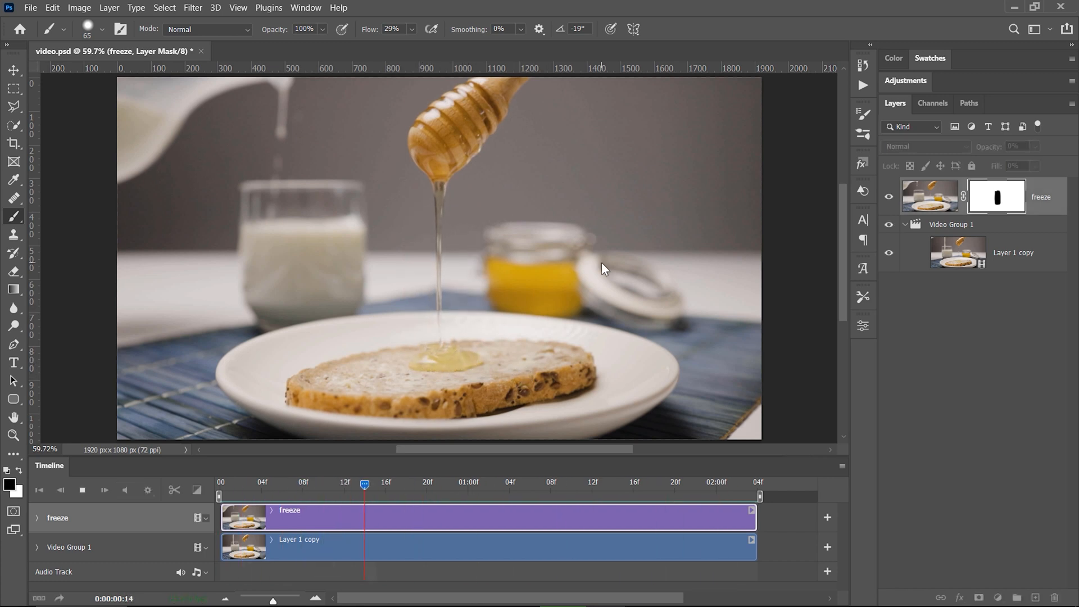
click(324, 483)
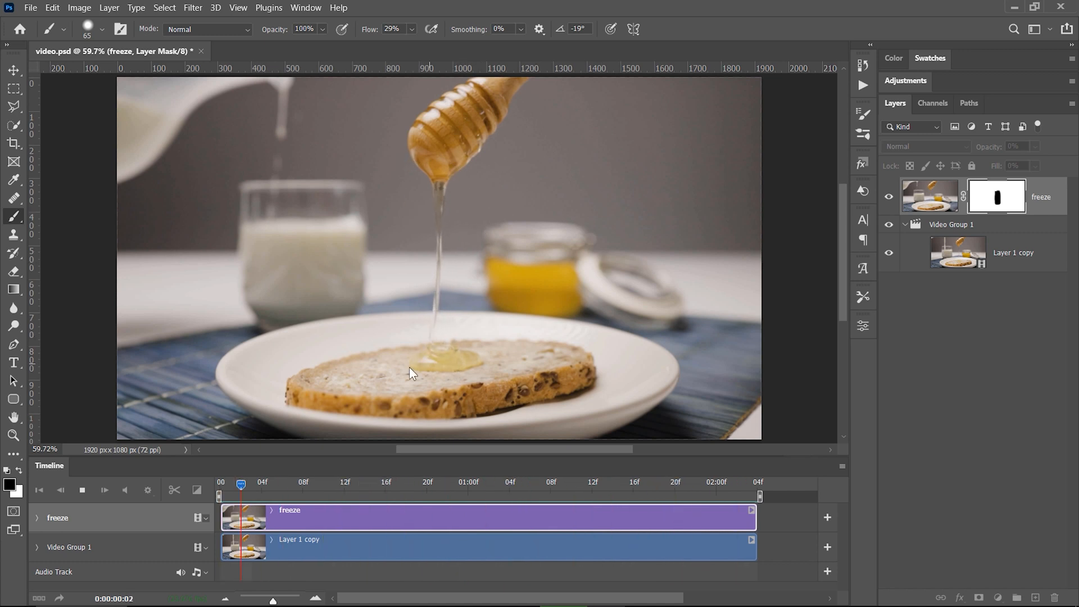
click(735, 484)
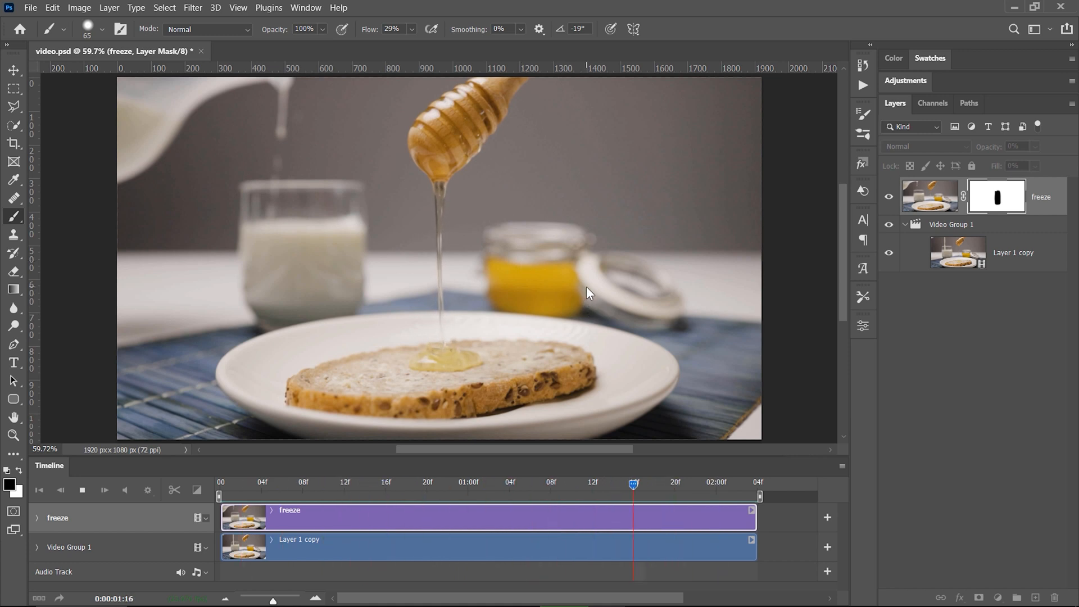
click(1012, 252)
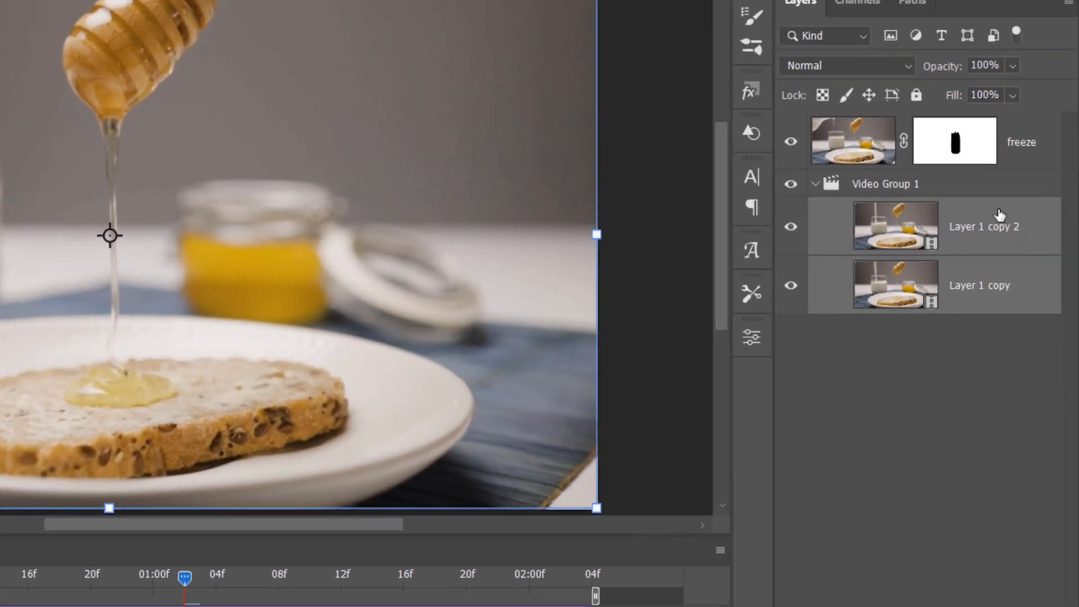
Step: Rename the top video copy layer so the clips are named 1 and 2
double_click(979, 285)
text(1)
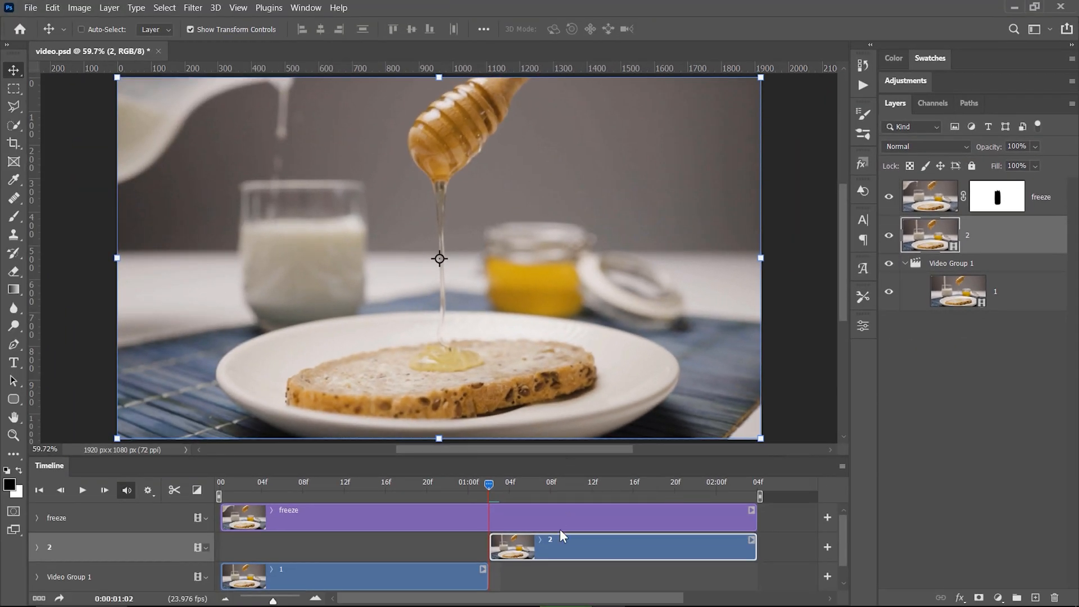
mouse_move(574, 559)
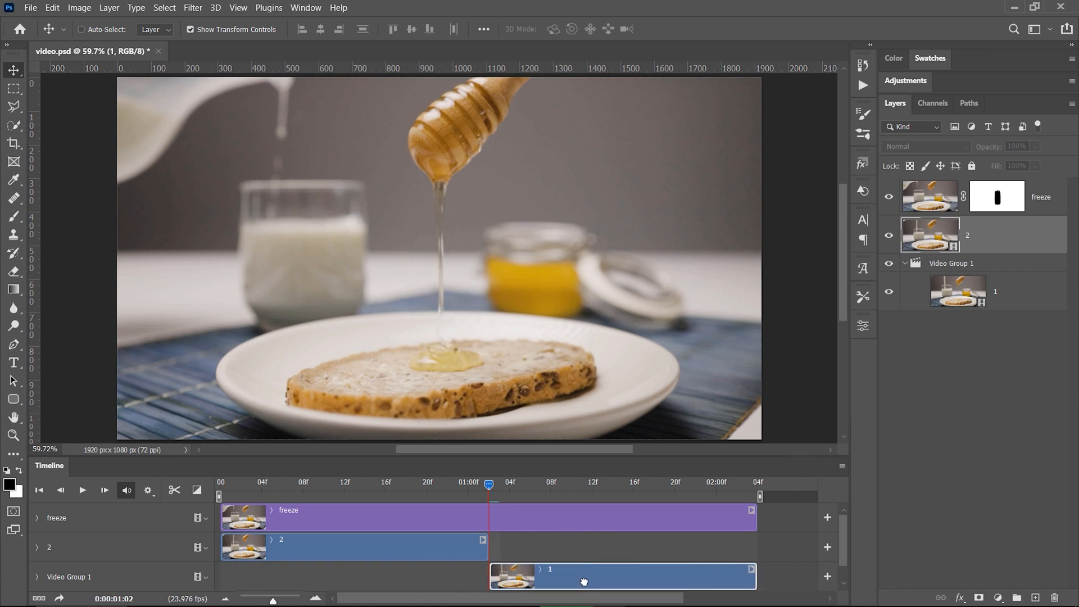
Step: Select clip 1 and play back the reordered timeline with clip 2 first
click(957, 292)
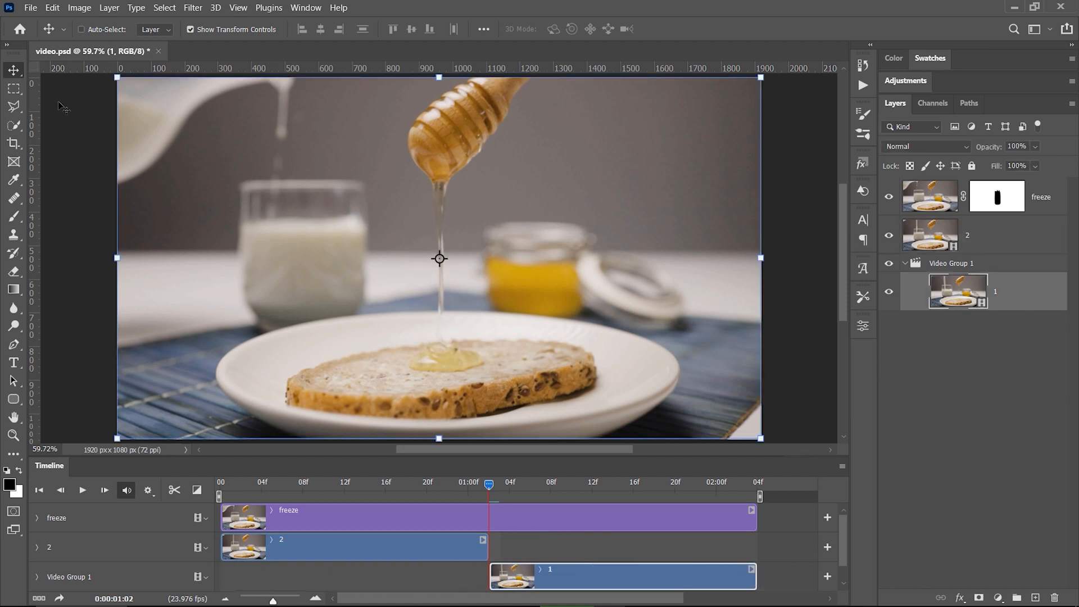
click(14, 88)
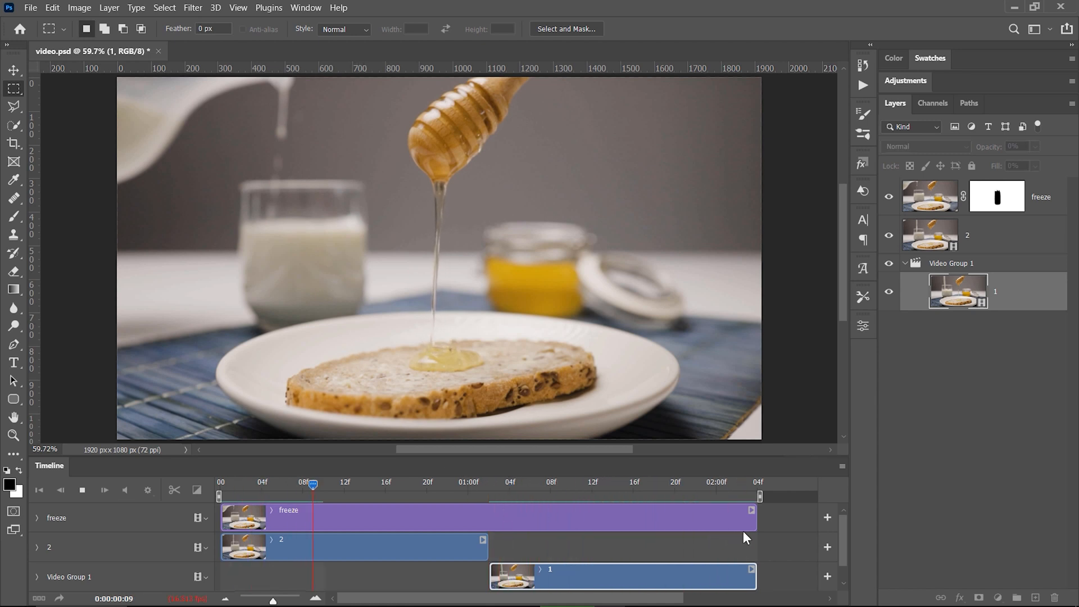
Step: Overlap clip 1 with clip 2's tail and add a fade at clip 2's end
click(747, 482)
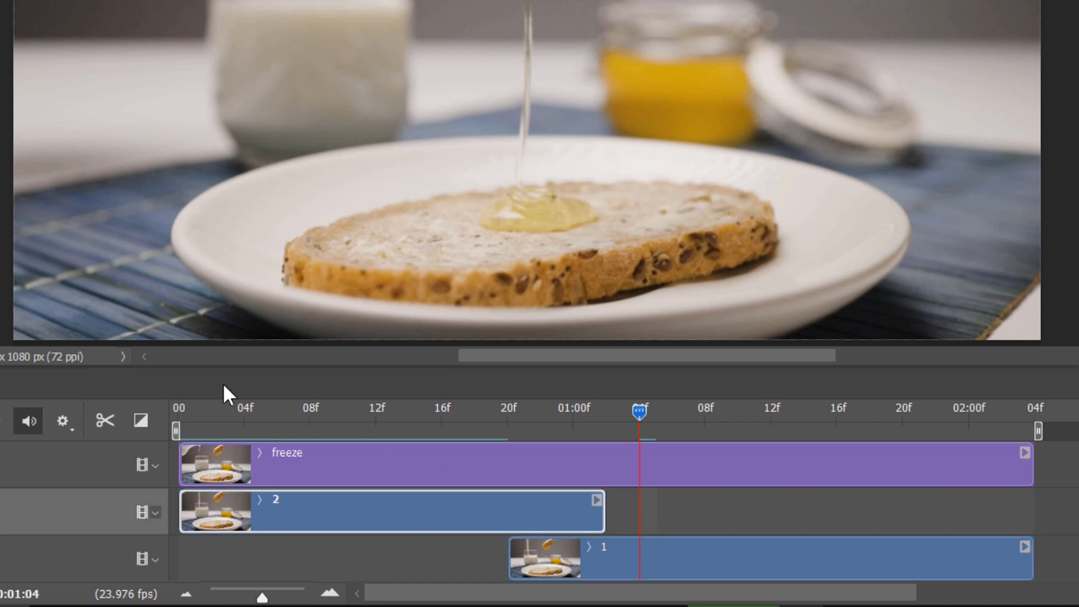
click(141, 420)
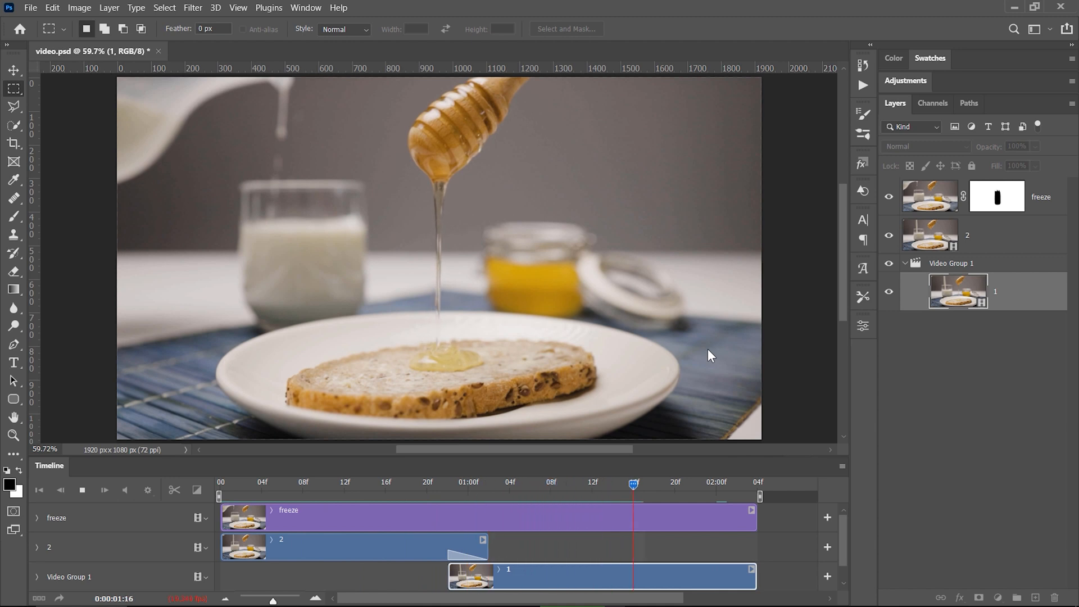
click(540, 485)
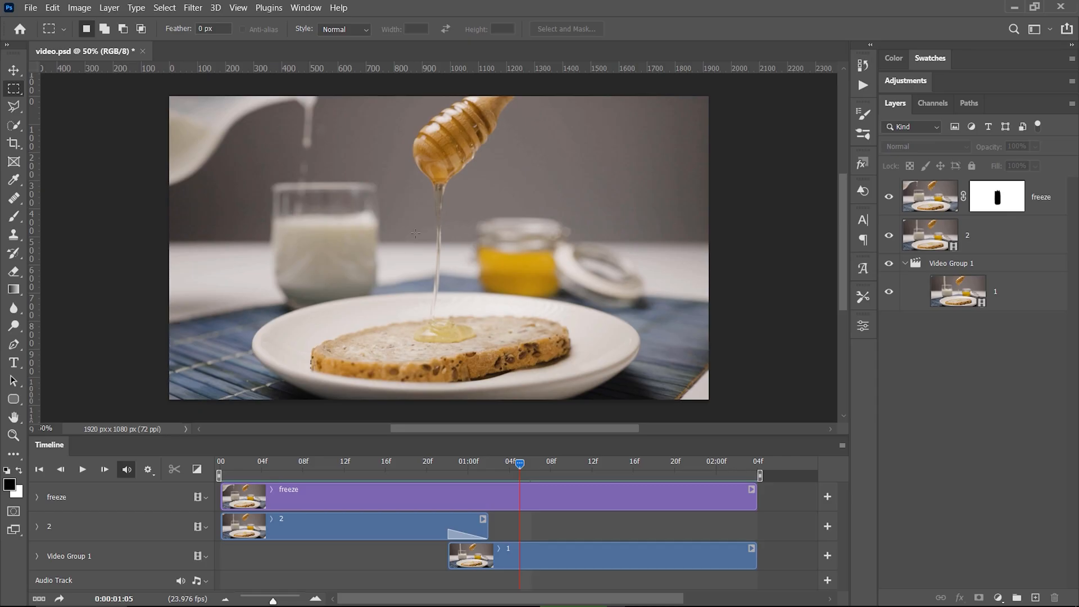
Step: Switch to the Crop tool and set the 4:5 (8:10) portrait ratio
click(13, 145)
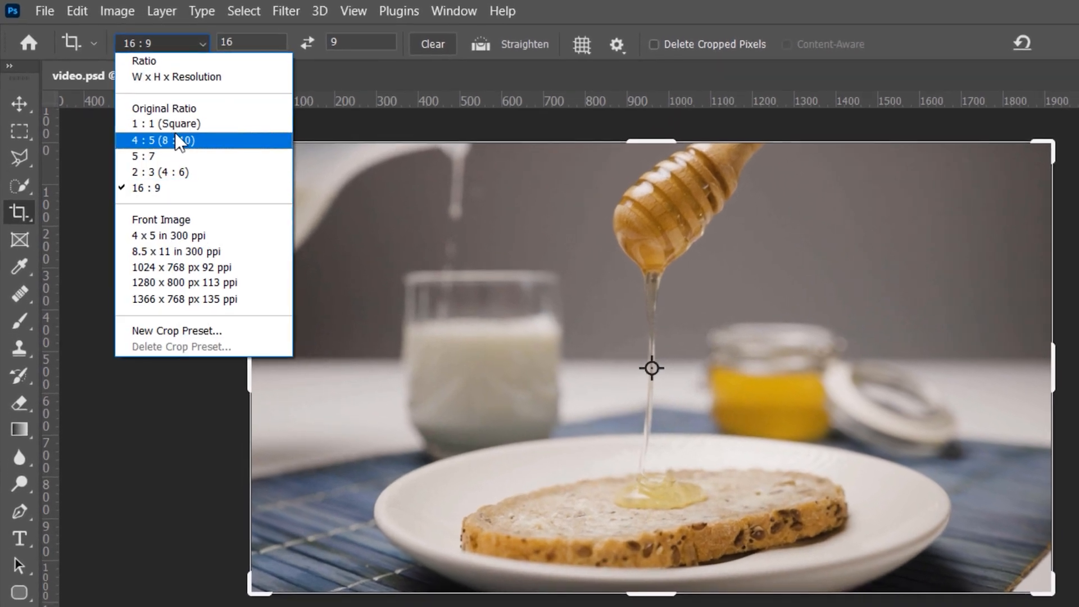
click(161, 141)
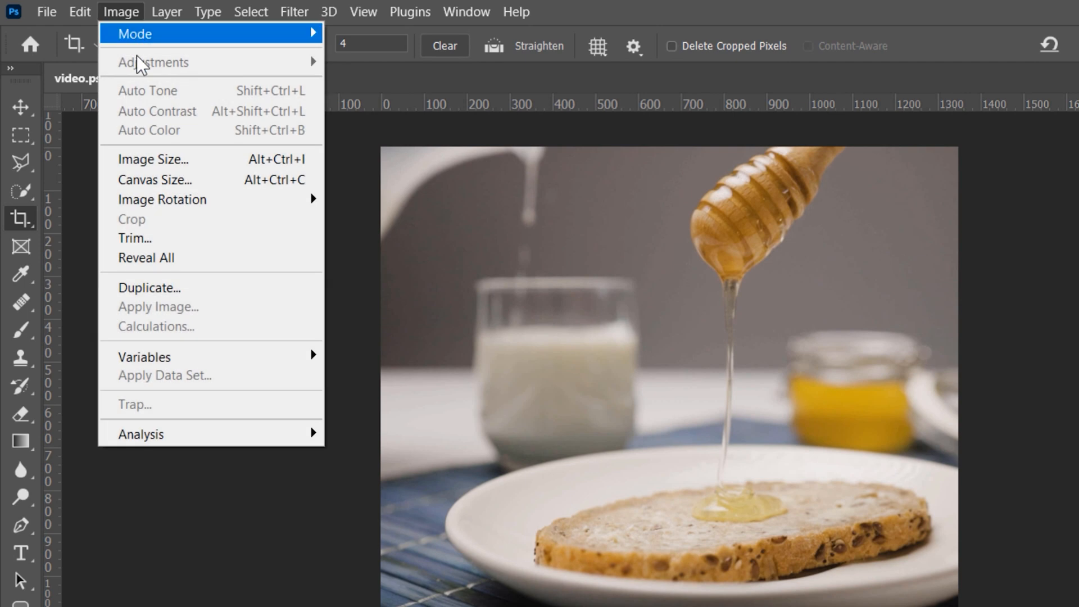
Step: Resize the image to 1080 × 864 px, converting the video layers to smart objects
click(153, 159)
text(1080)
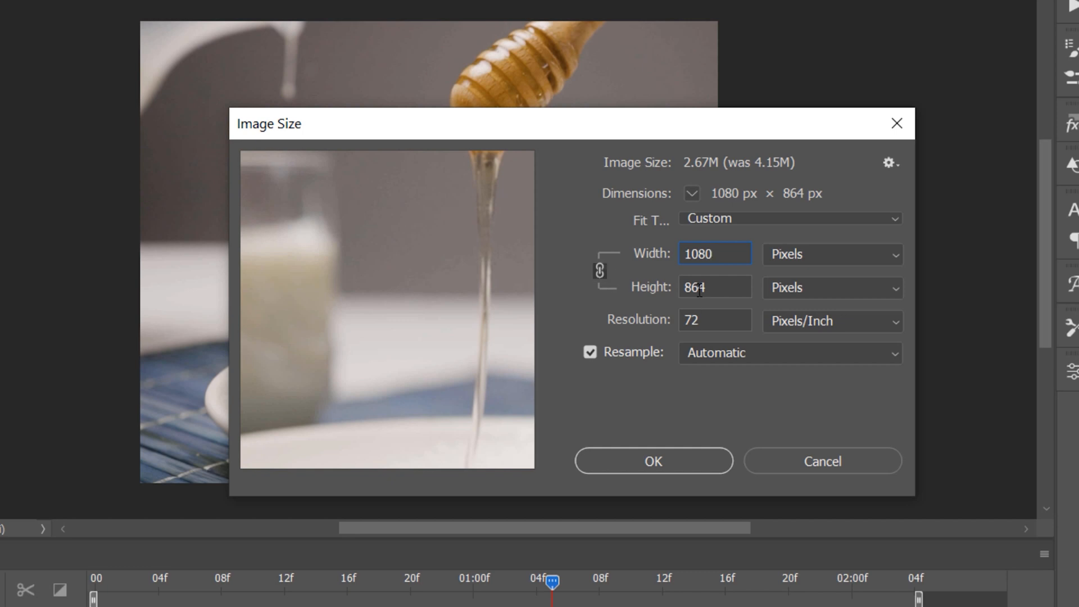
mouse_move(611, 301)
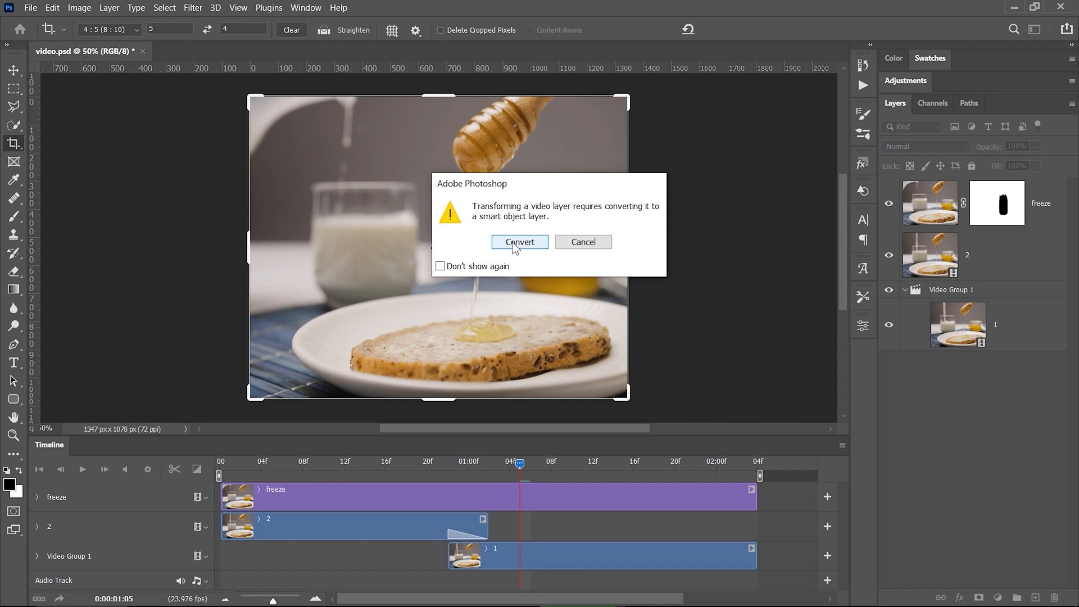
click(519, 241)
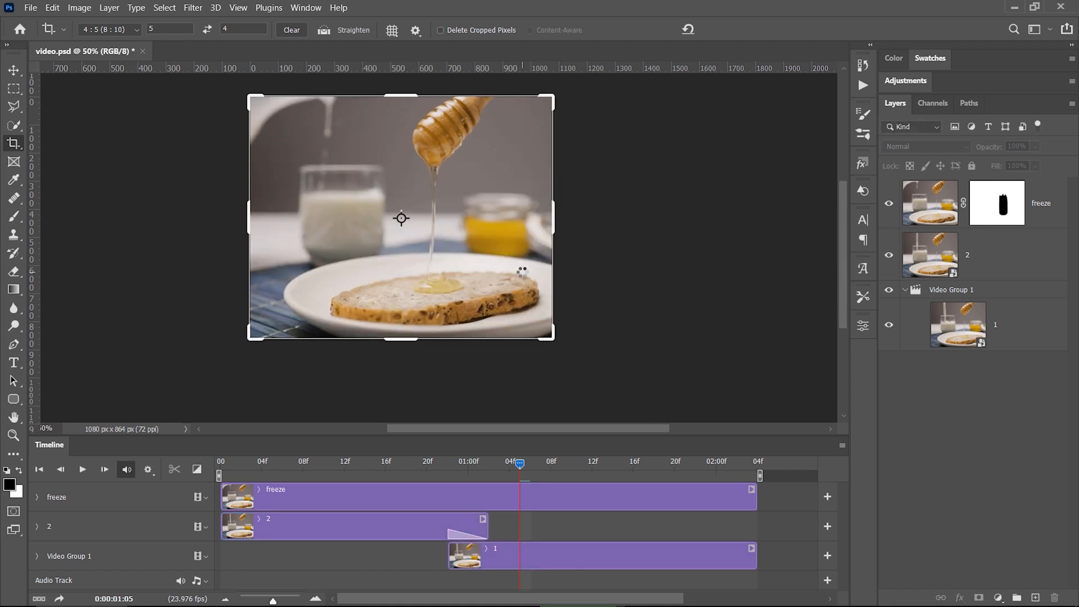
click(13, 88)
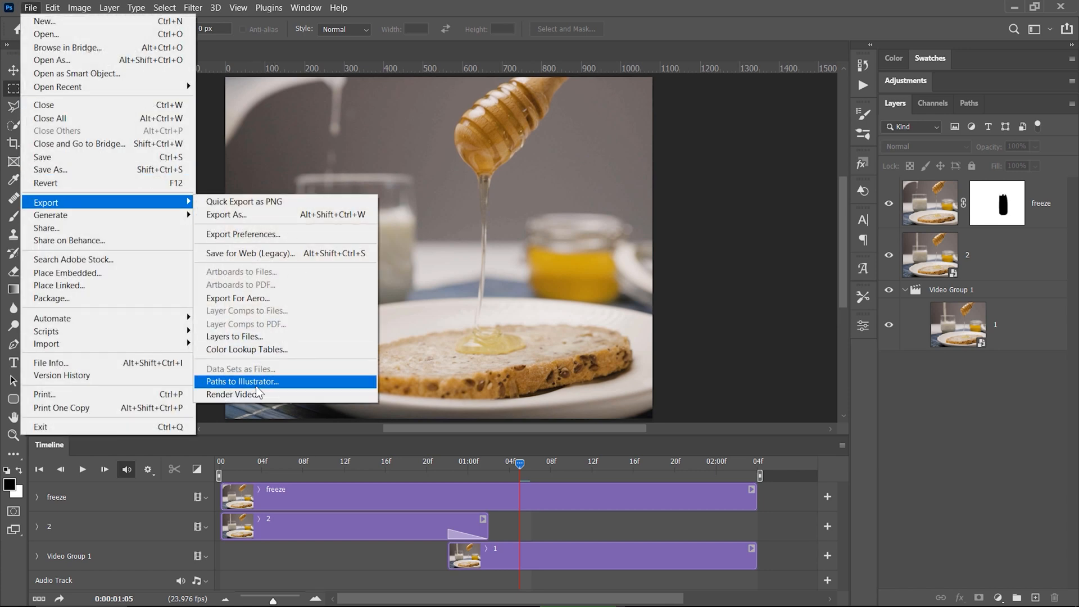
Step: Render the H.264 video, then open Save for Web (Legacy) to export a GIF
click(235, 394)
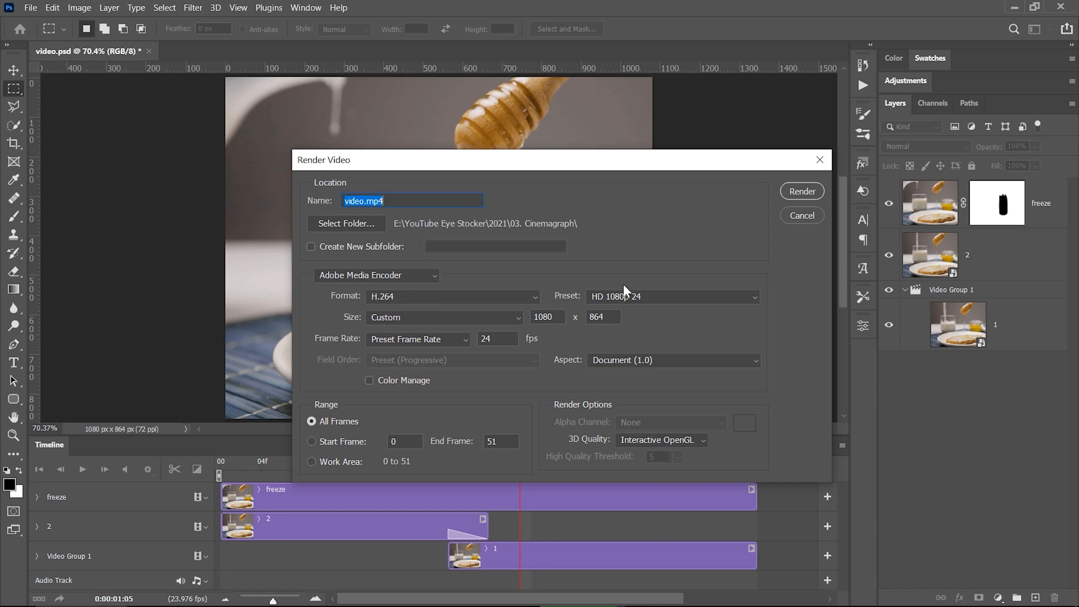
mouse_move(801, 191)
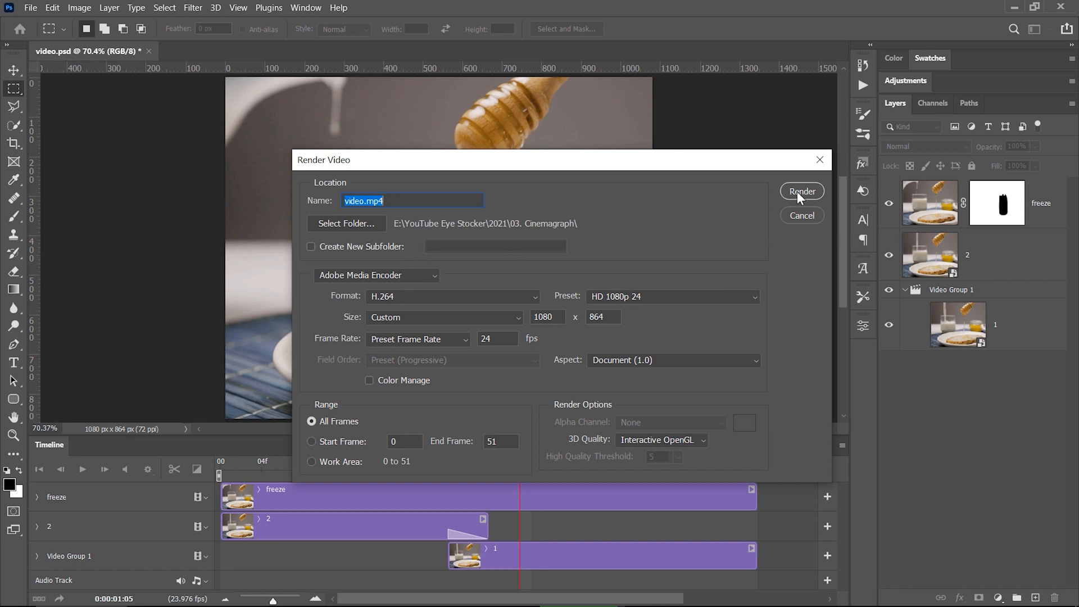
click(31, 7)
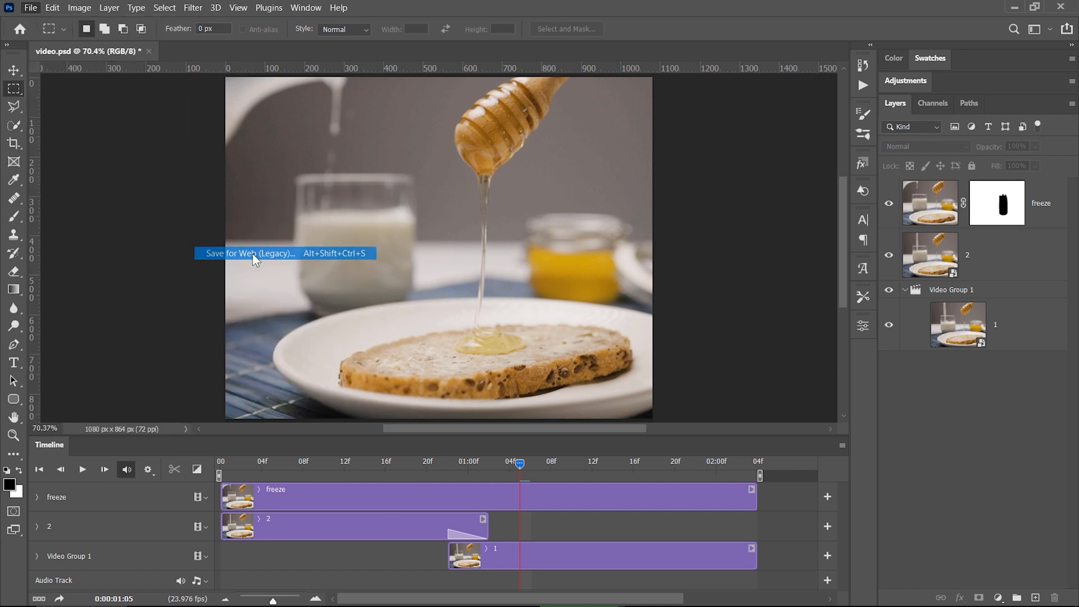
click(250, 254)
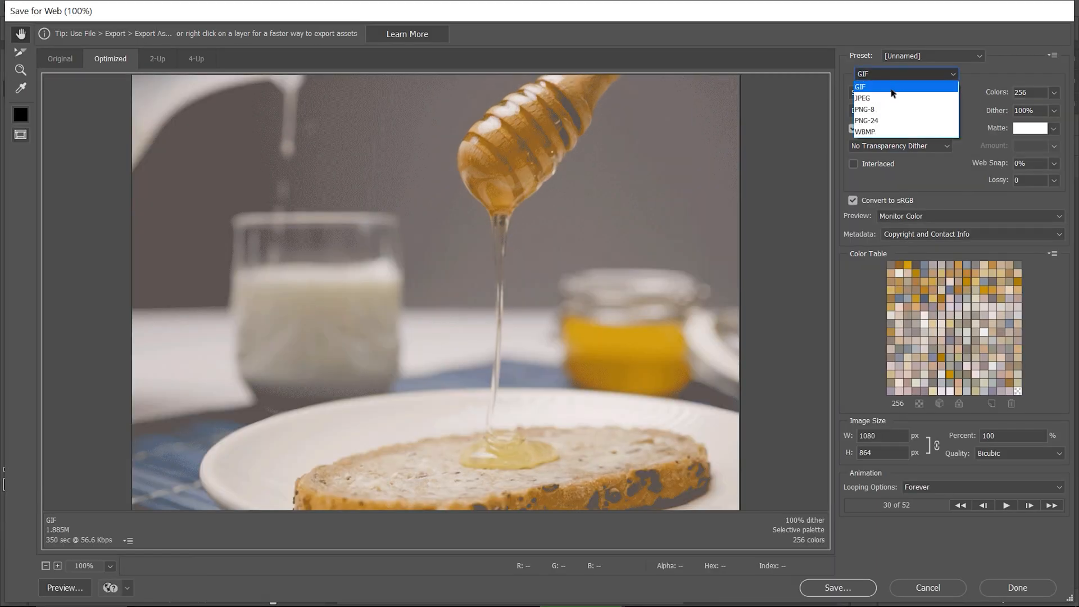